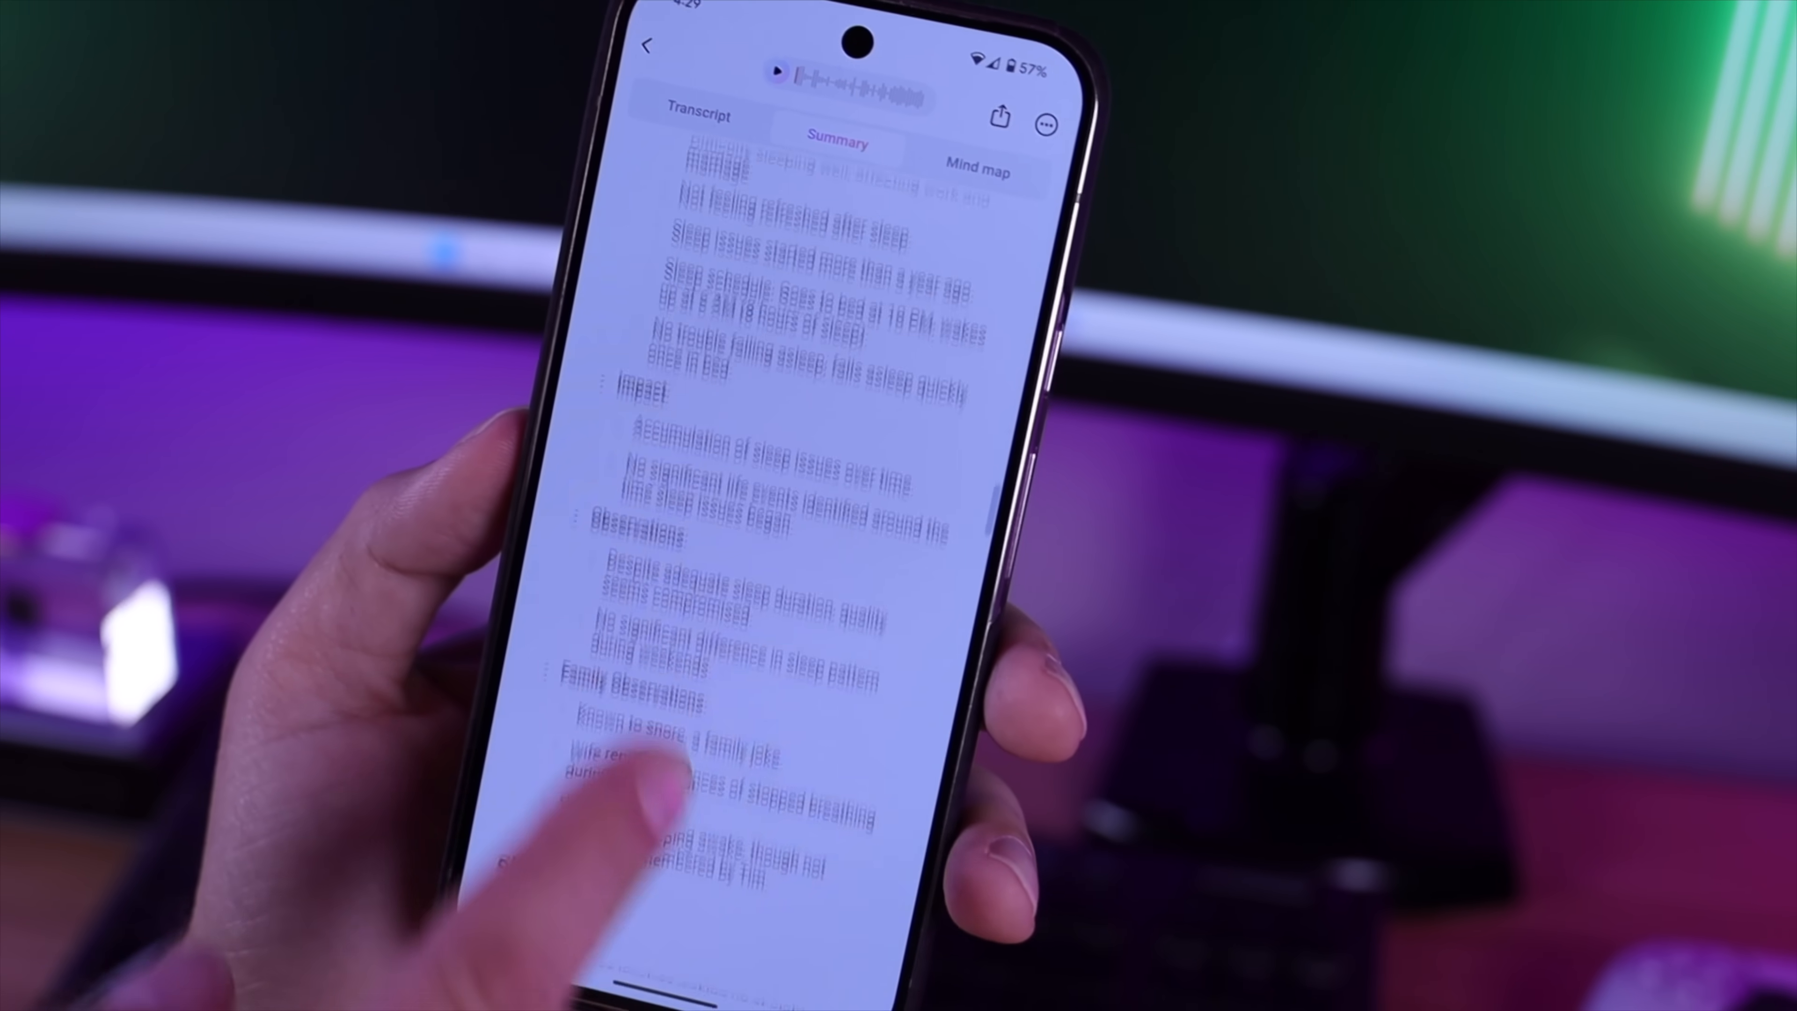
scroll("up", 3)
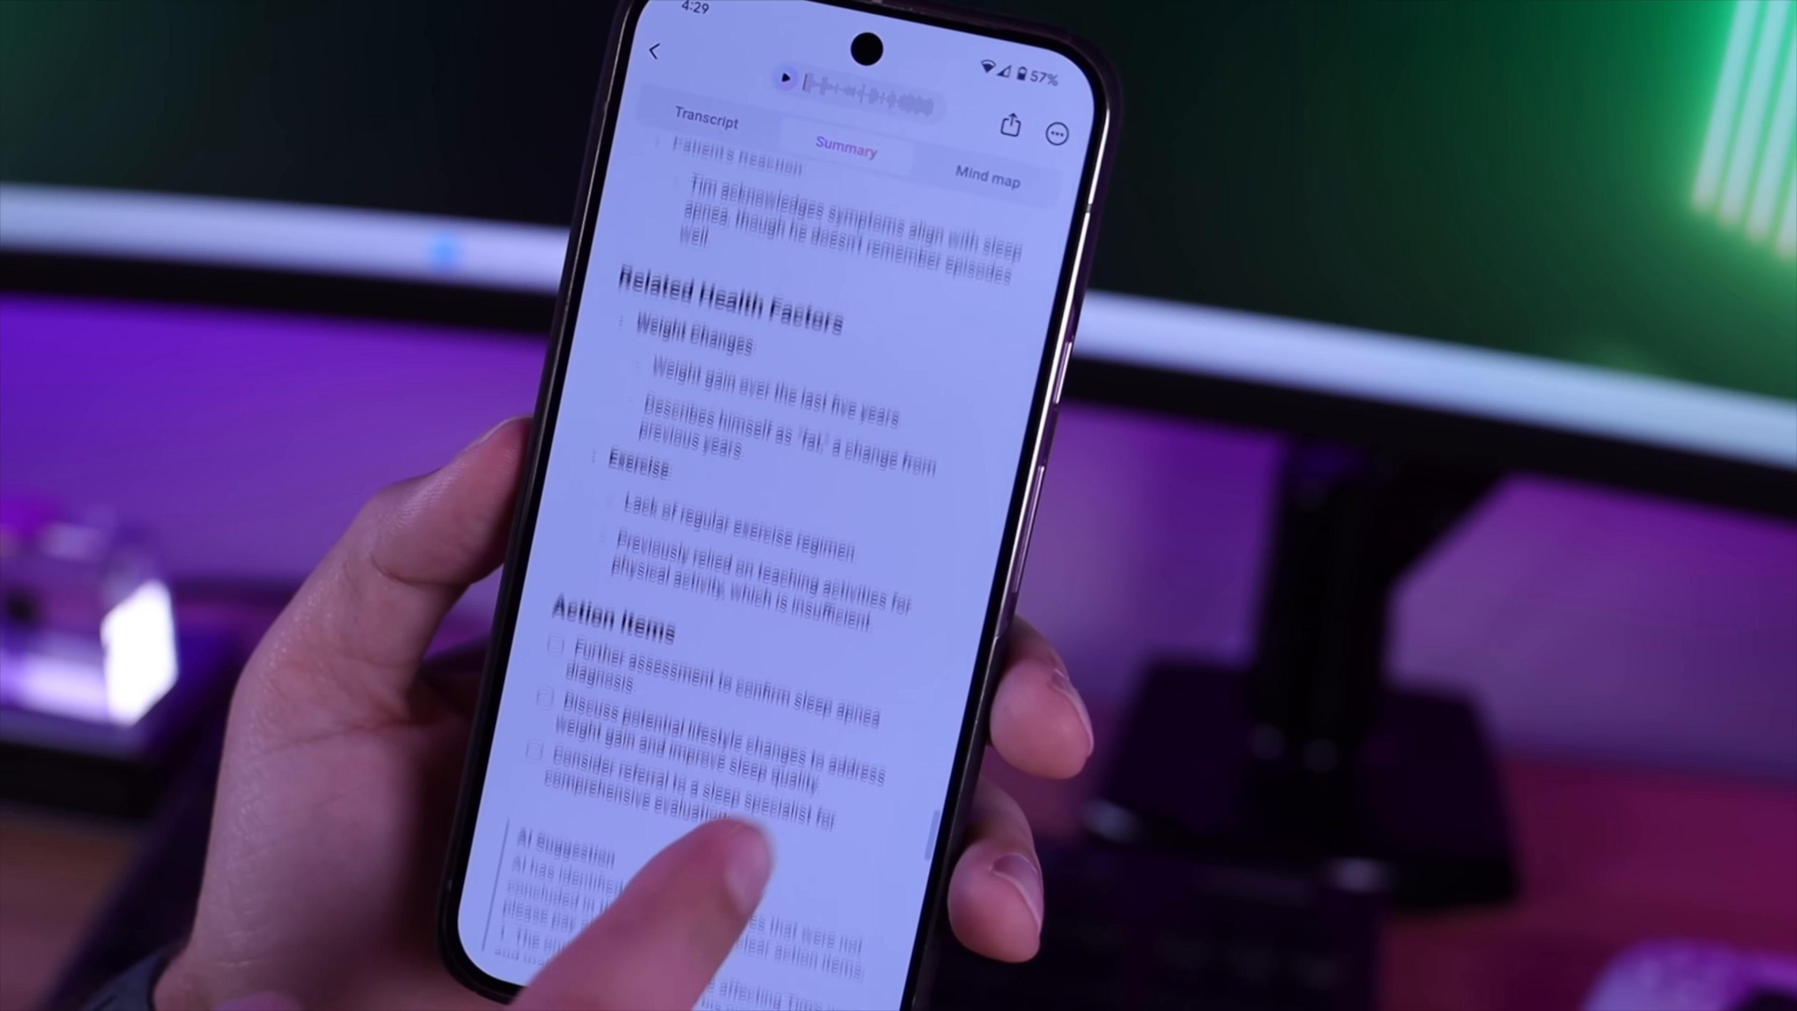
scroll("up", 3)
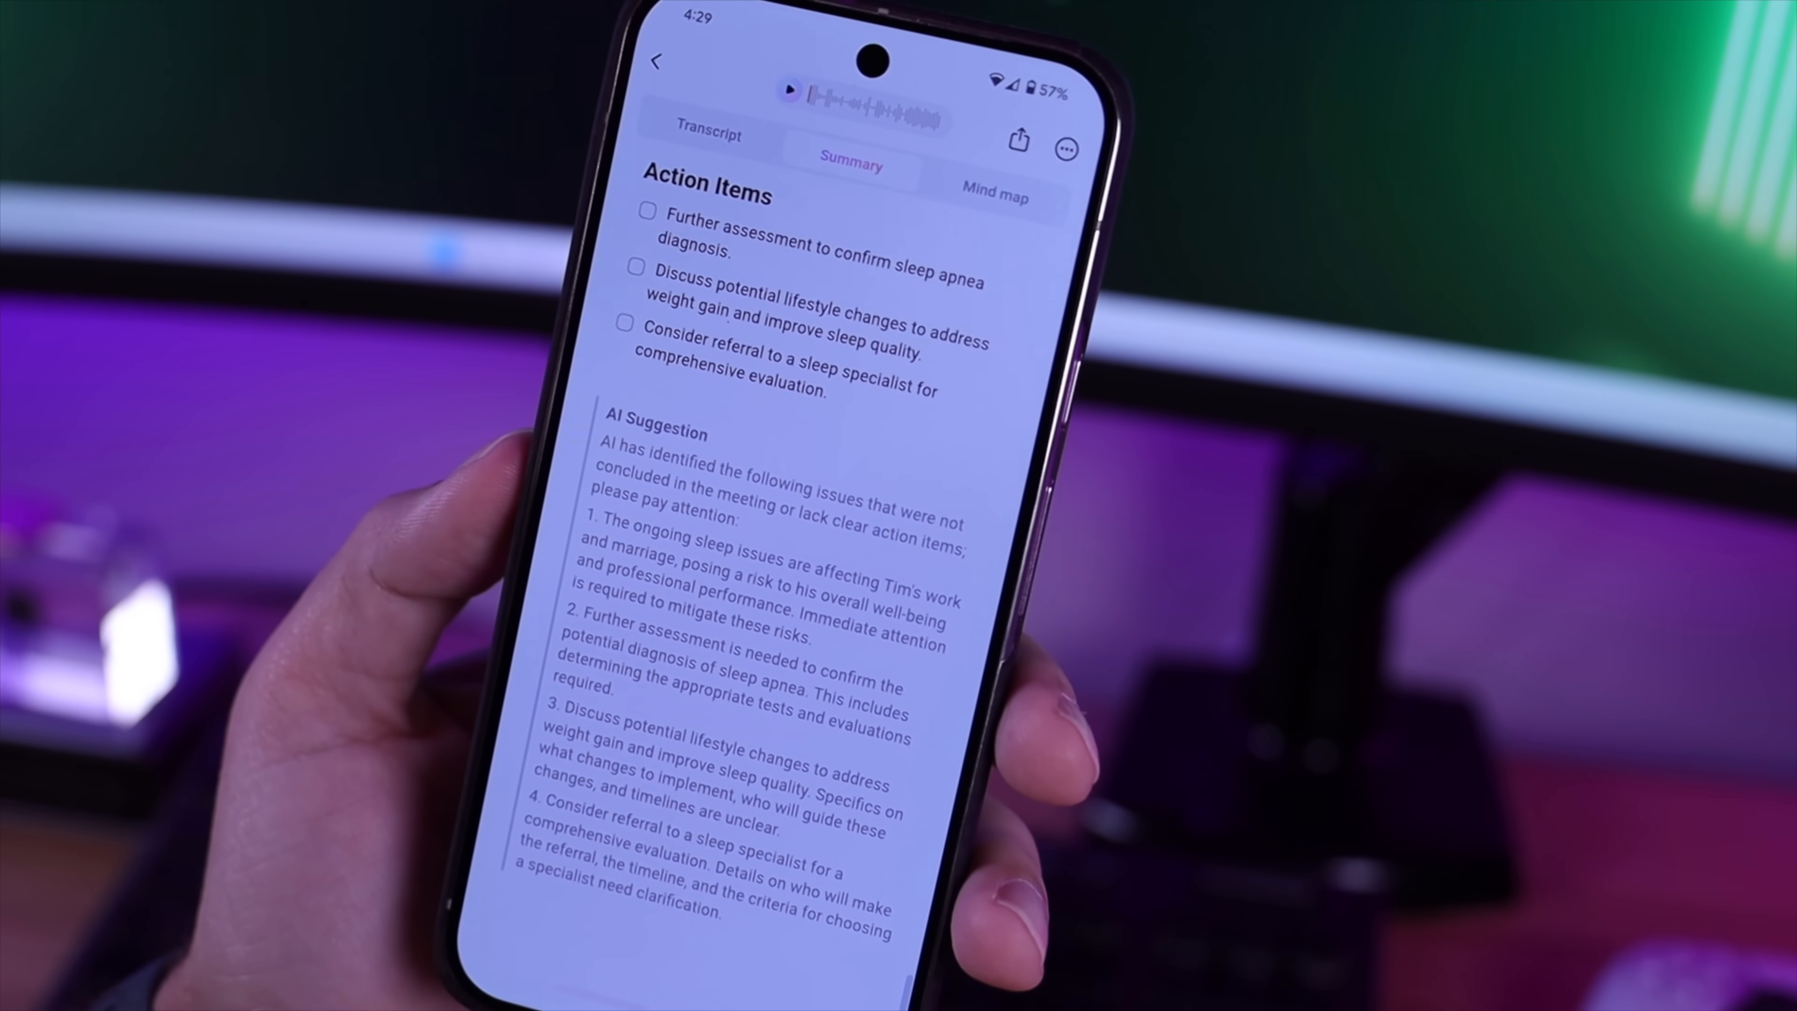